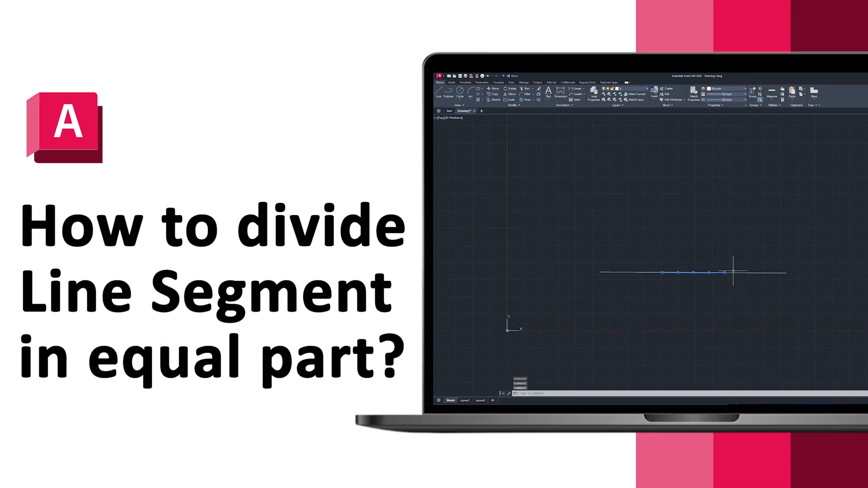
mouse_move(682, 260)
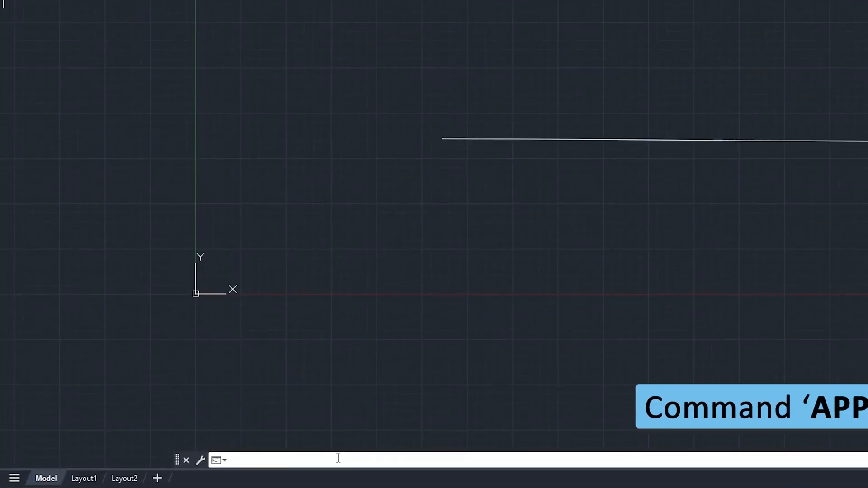
Load line_breaker.lsp from the Desktop via APPLOAD, allowing the unsigned script to load once.
text(APPLOAD)
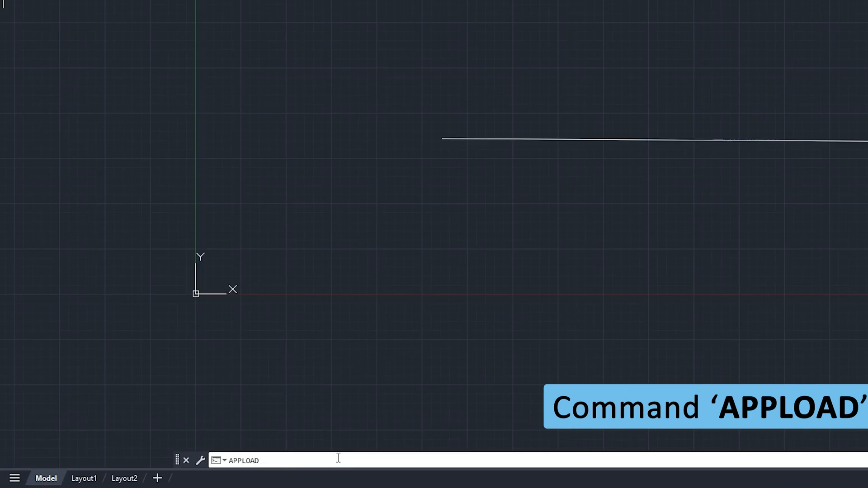
key(Return)
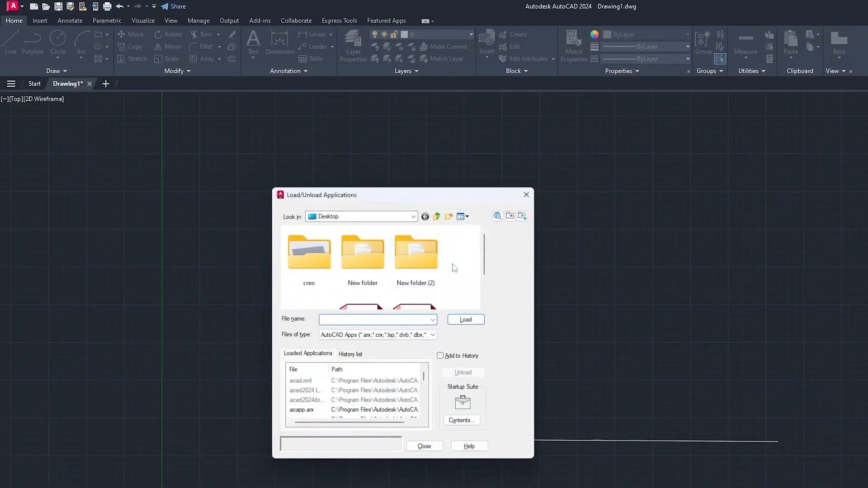
scroll(down, 3)
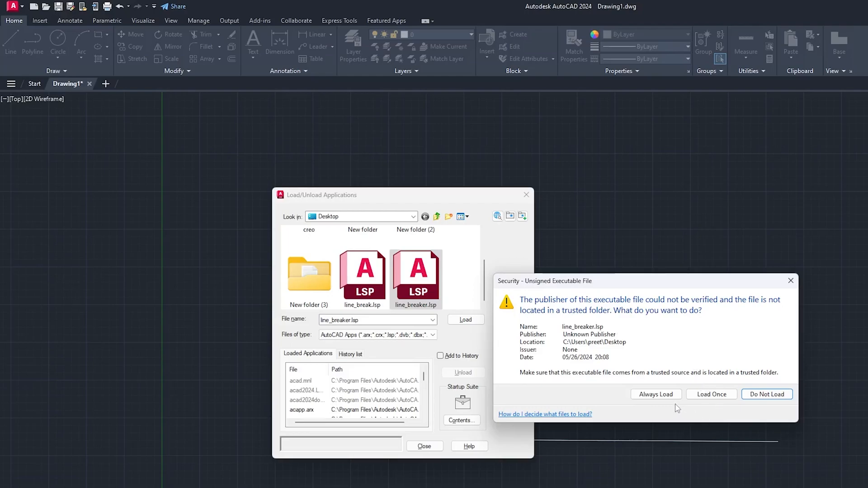
click(711, 394)
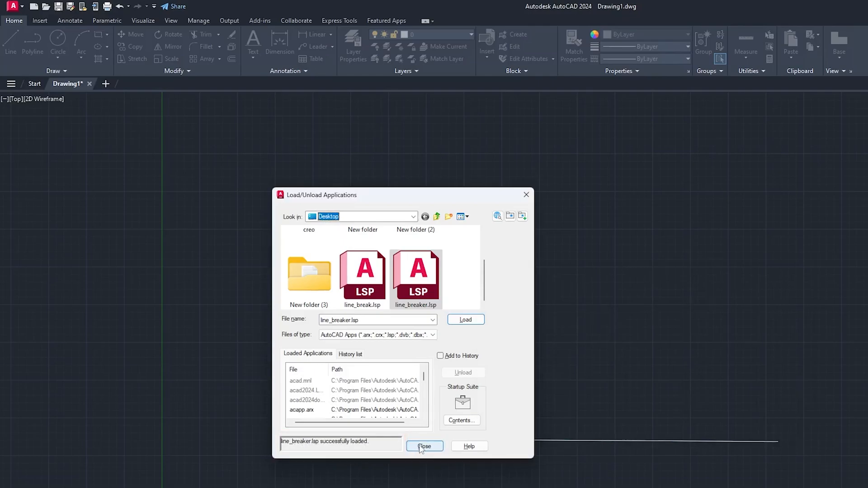
click(426, 446)
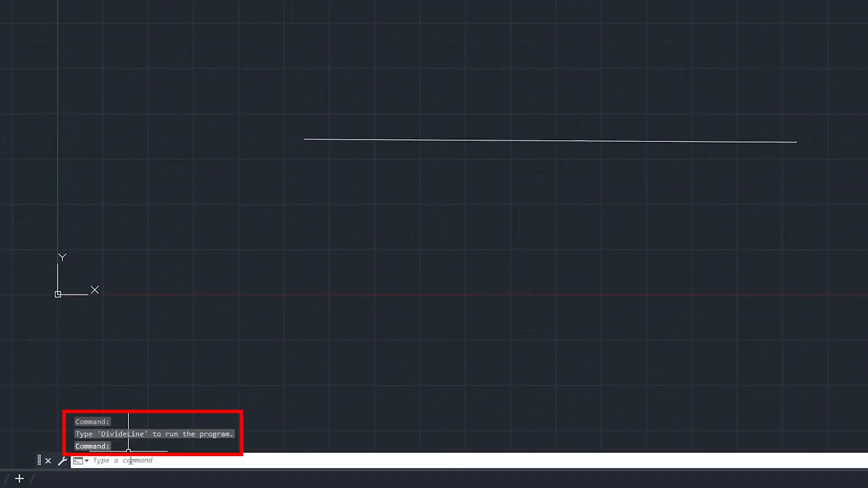
Start the DIVIDELINE command so it prompts for a line to divide.
text(di)
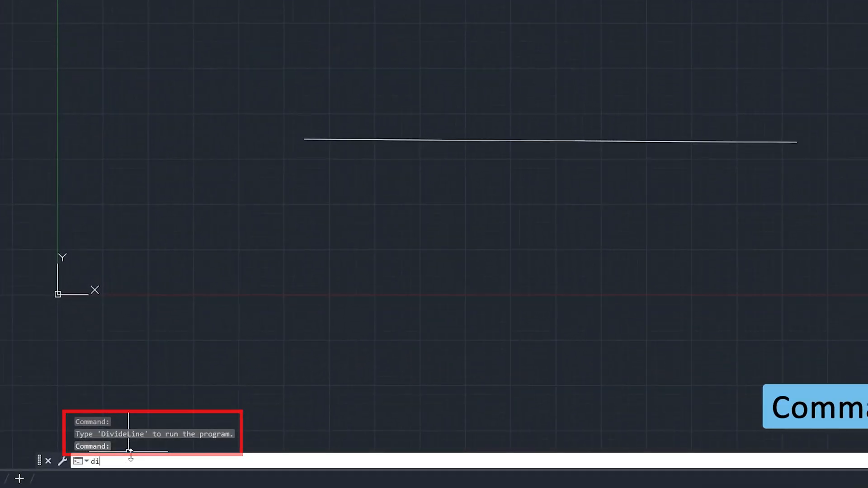
text(DIV)
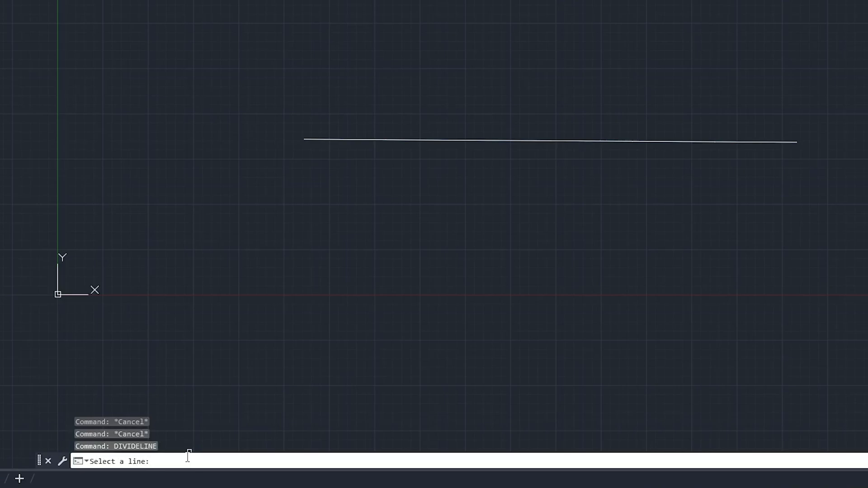
mouse_move(477, 142)
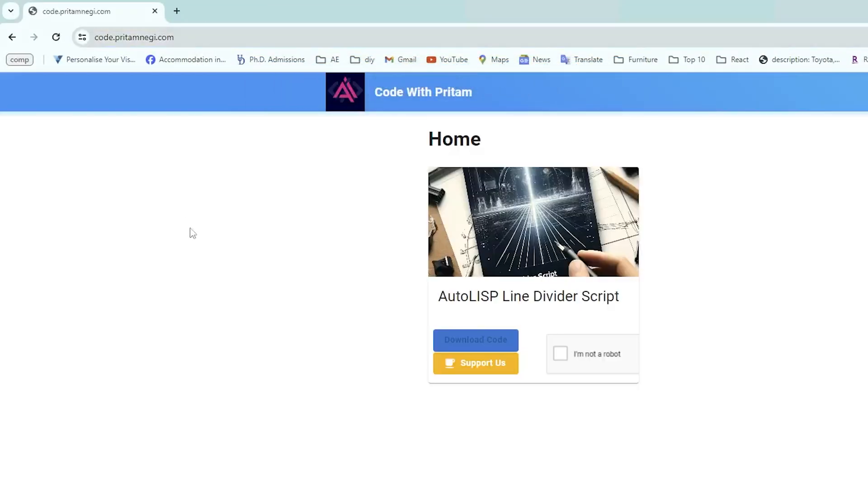
Pass the not-a-robot check and download the Line Divider script code in full-screen view.
key(F11)
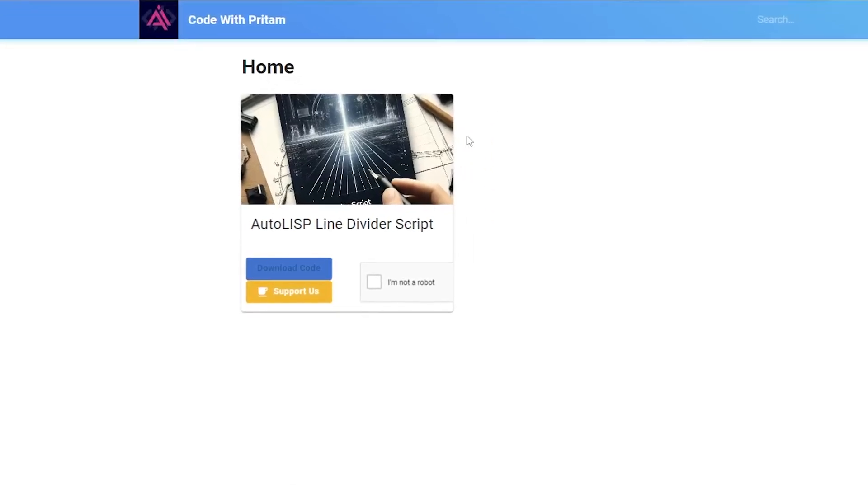
mouse_move(535, 191)
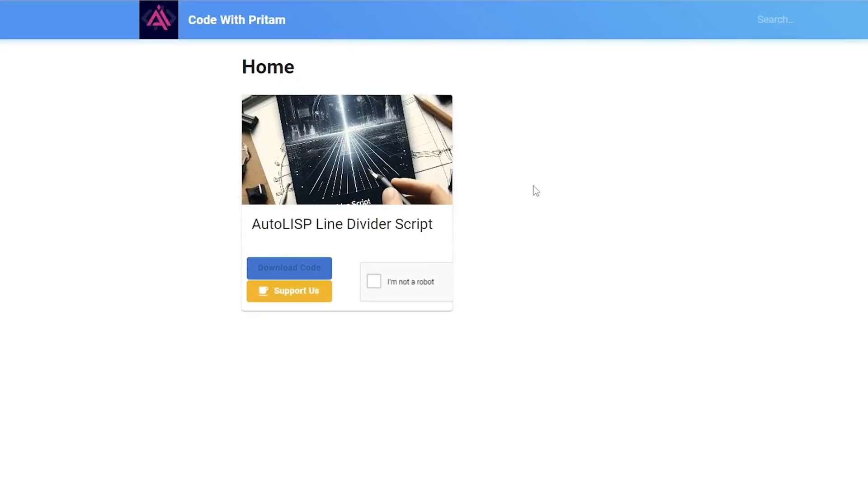
click(373, 283)
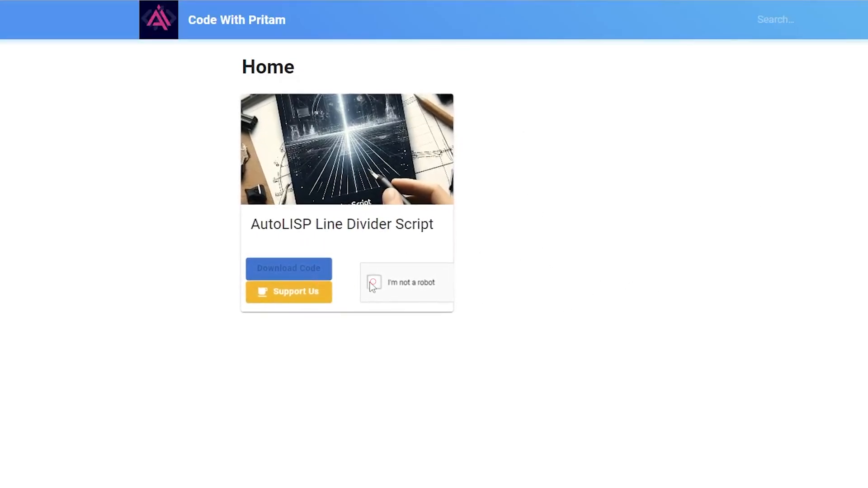
click(374, 283)
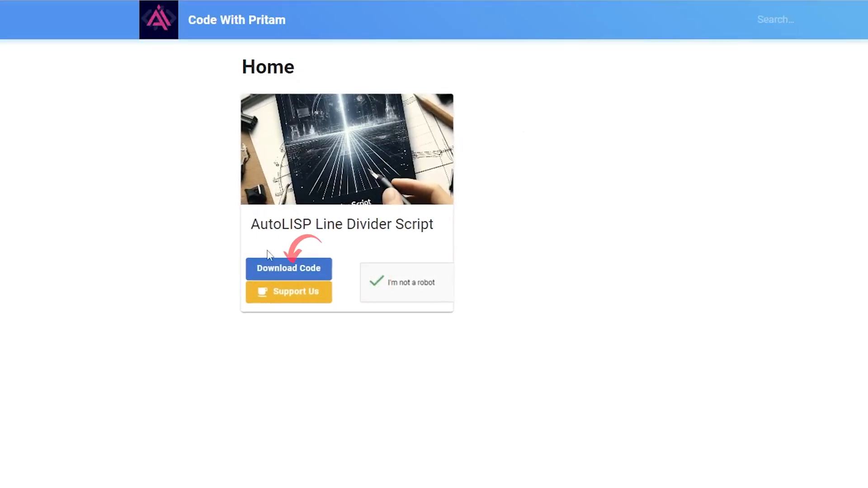
click(288, 268)
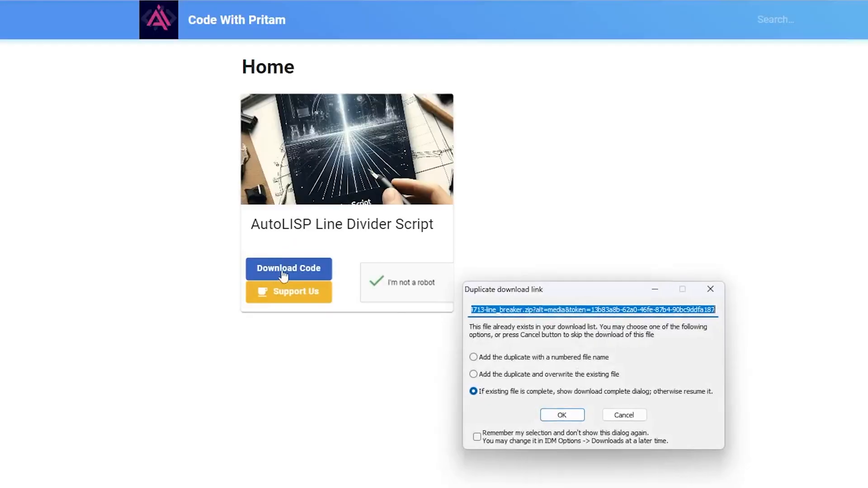
Accept the duplicate-download prompt and view the line_breaker zip archive in File Explorer.
click(561, 416)
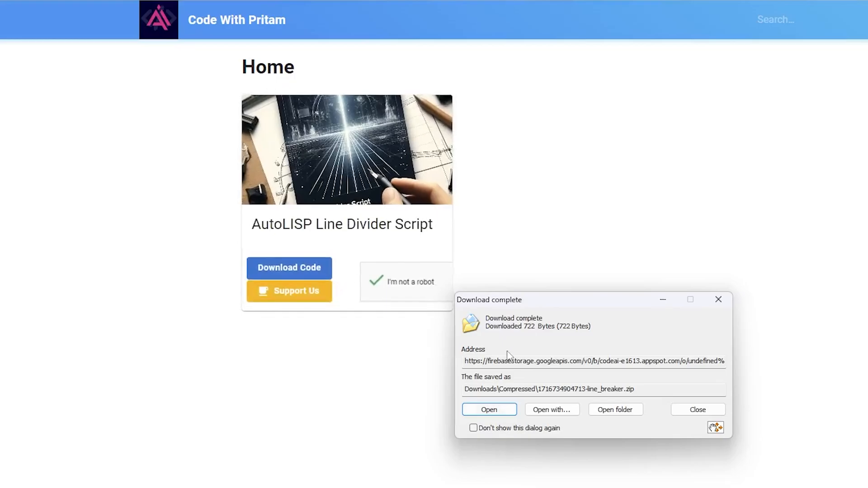
click(697, 409)
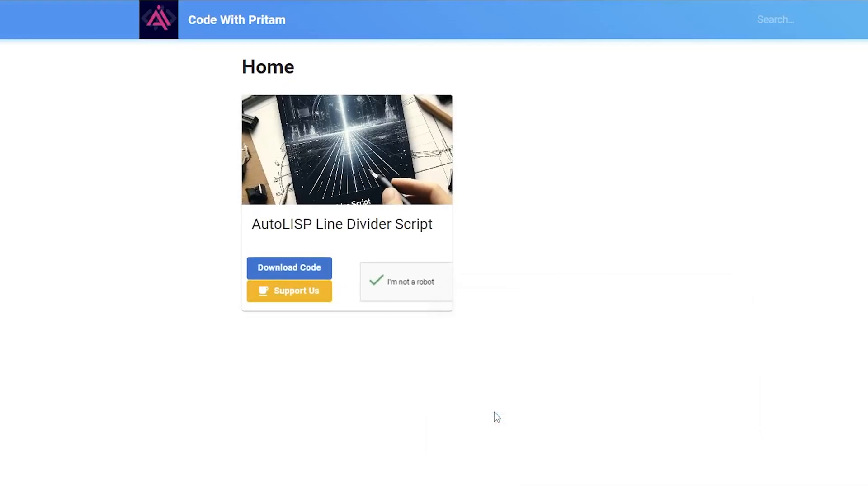
click(289, 268)
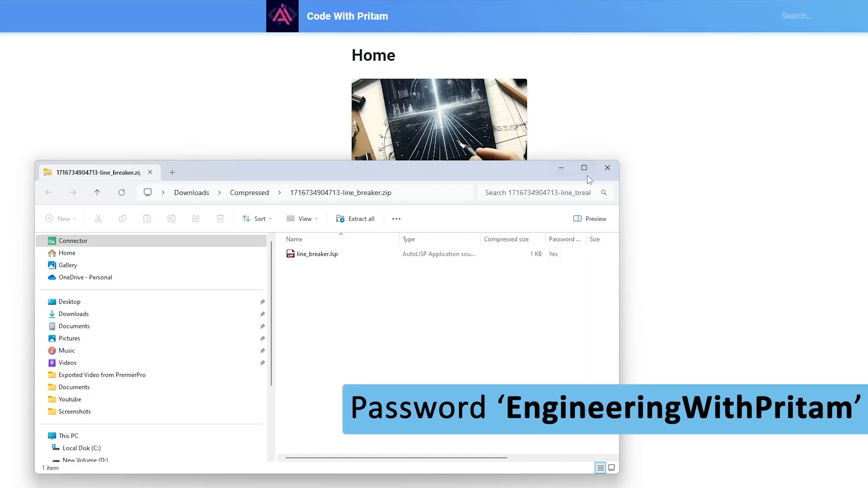
mouse_move(607, 168)
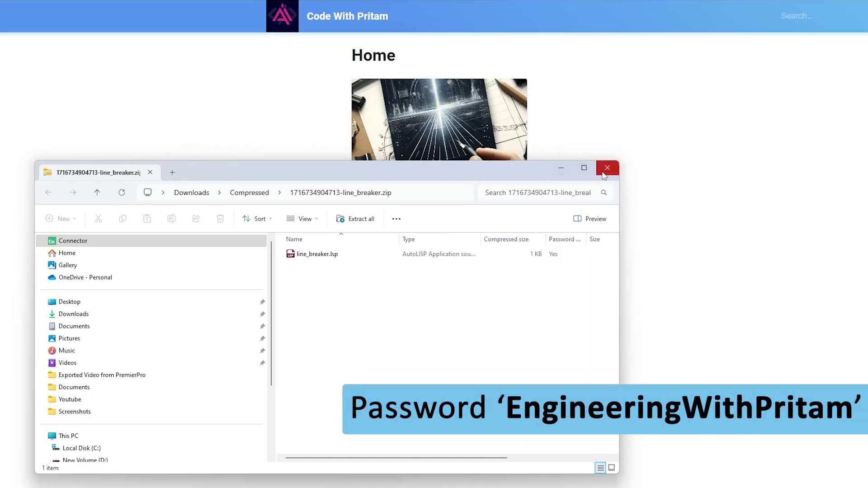
Close the archive window containing line_breaker.lsp and return to the divided line in AutoCAD.
click(607, 168)
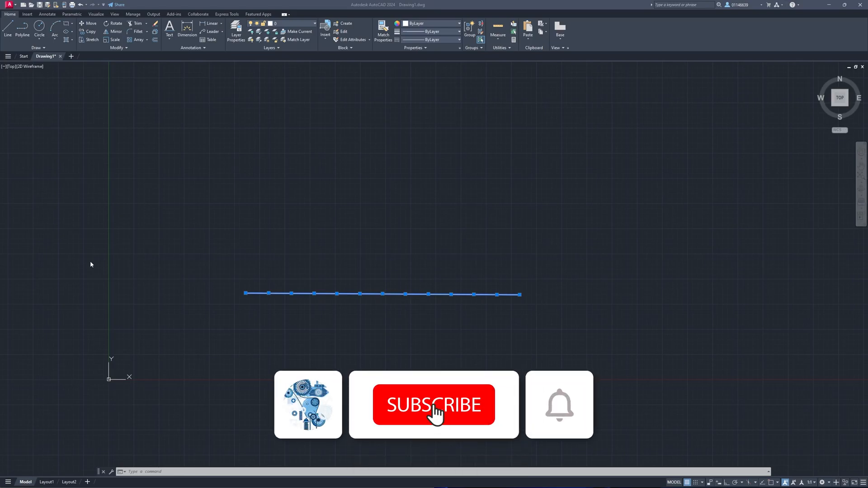
click(433, 405)
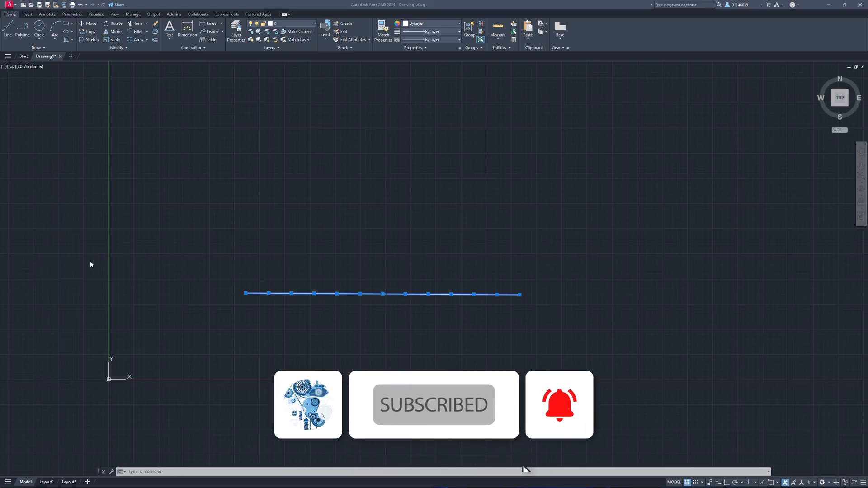